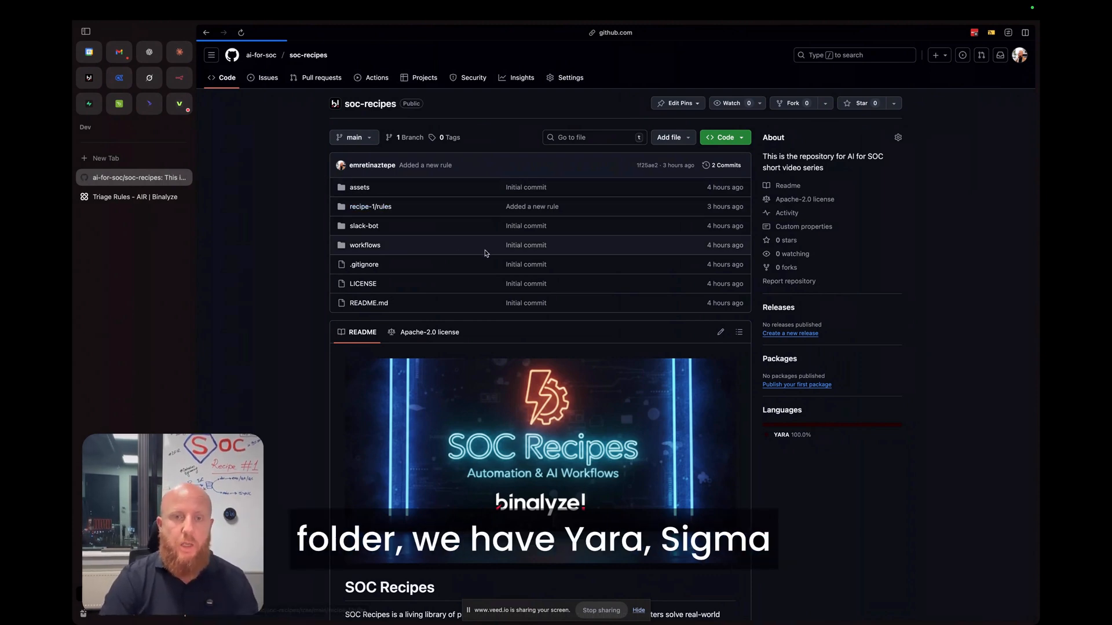
# Browse recipe-1/rules into the insider threat folder, then show AIR's Triage Rules library.
pyautogui.click(370, 206)
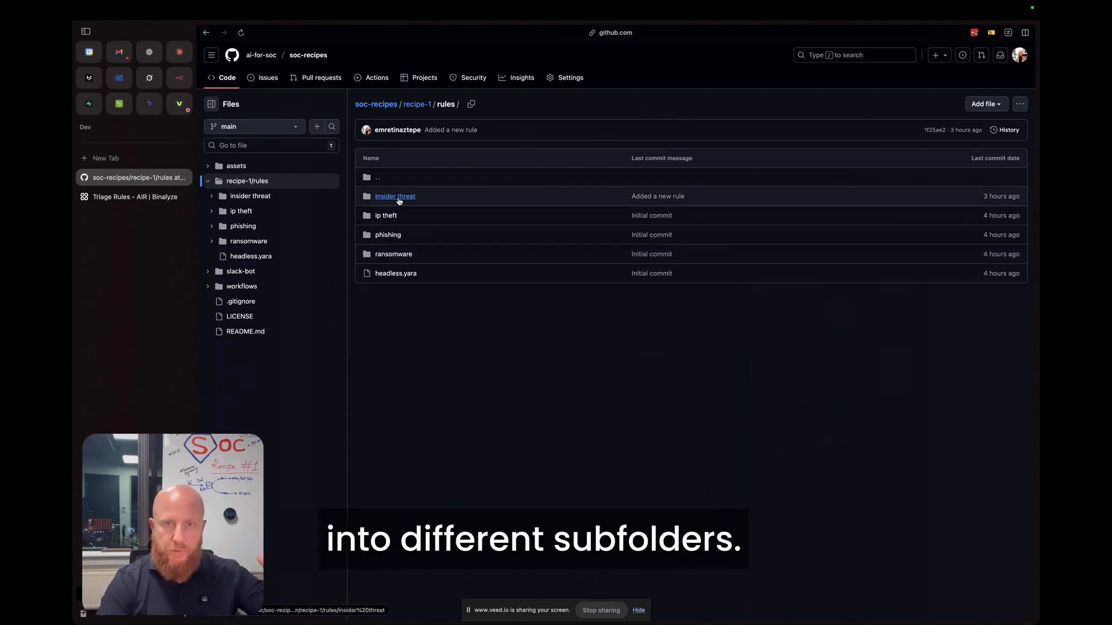
pyautogui.click(394, 197)
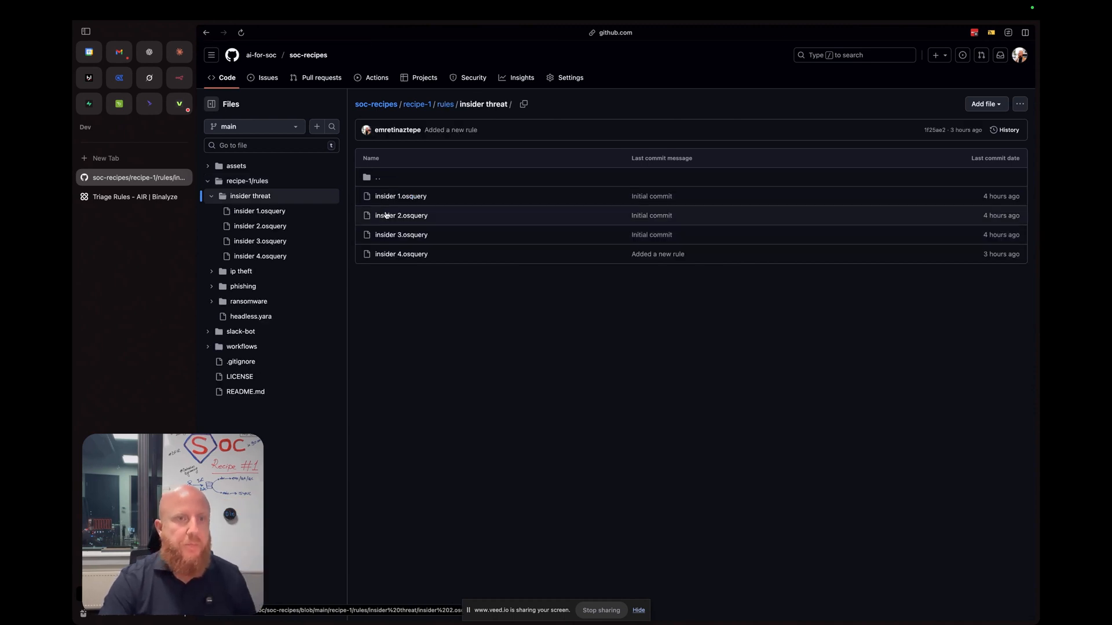
pyautogui.click(134, 197)
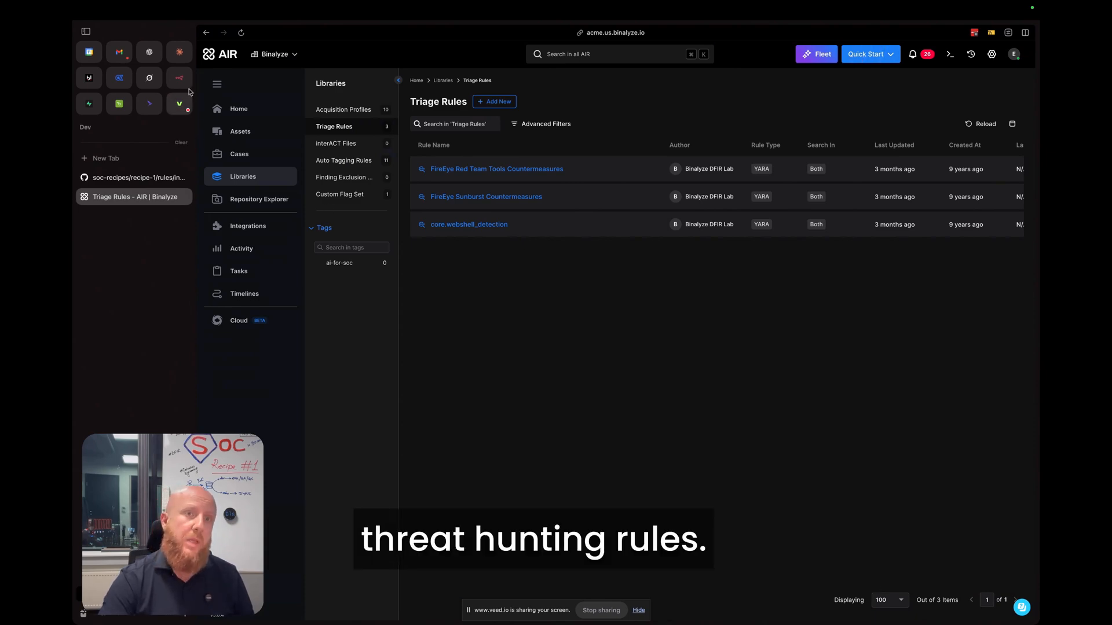
# Run the sync workflow and reload AIR's Triage Rules until the new repository rules appear.
pyautogui.click(178, 78)
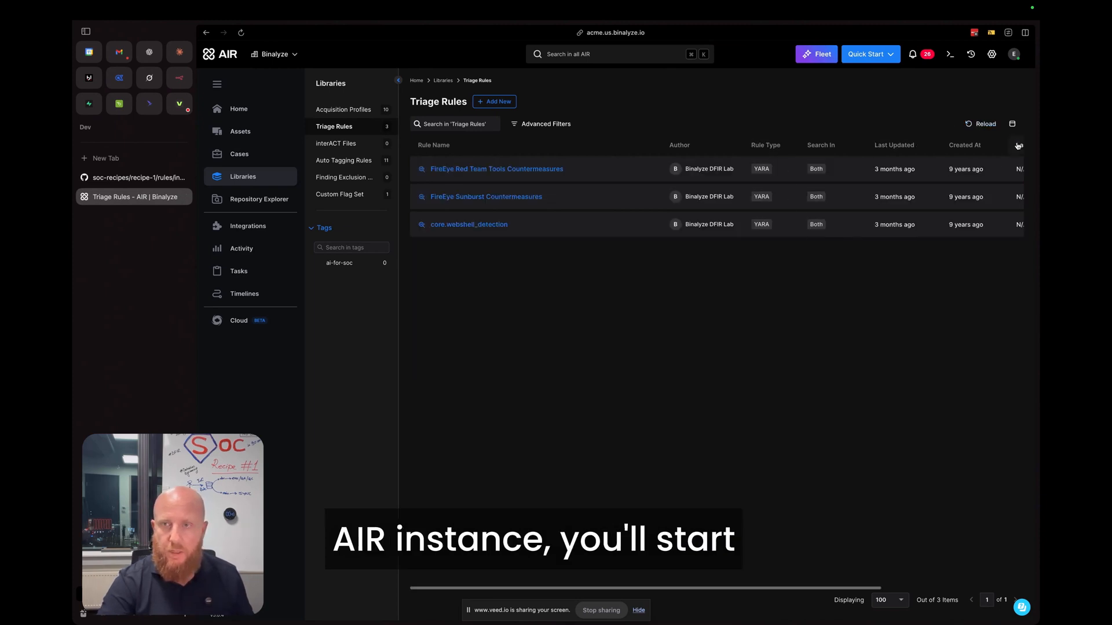
pyautogui.click(983, 124)
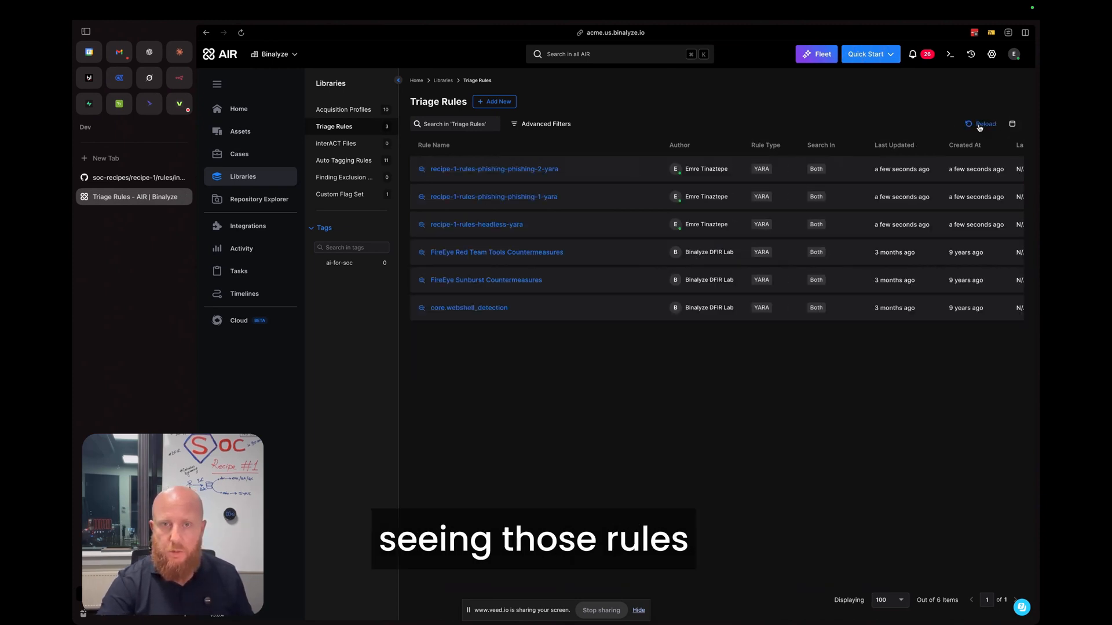
pyautogui.click(985, 124)
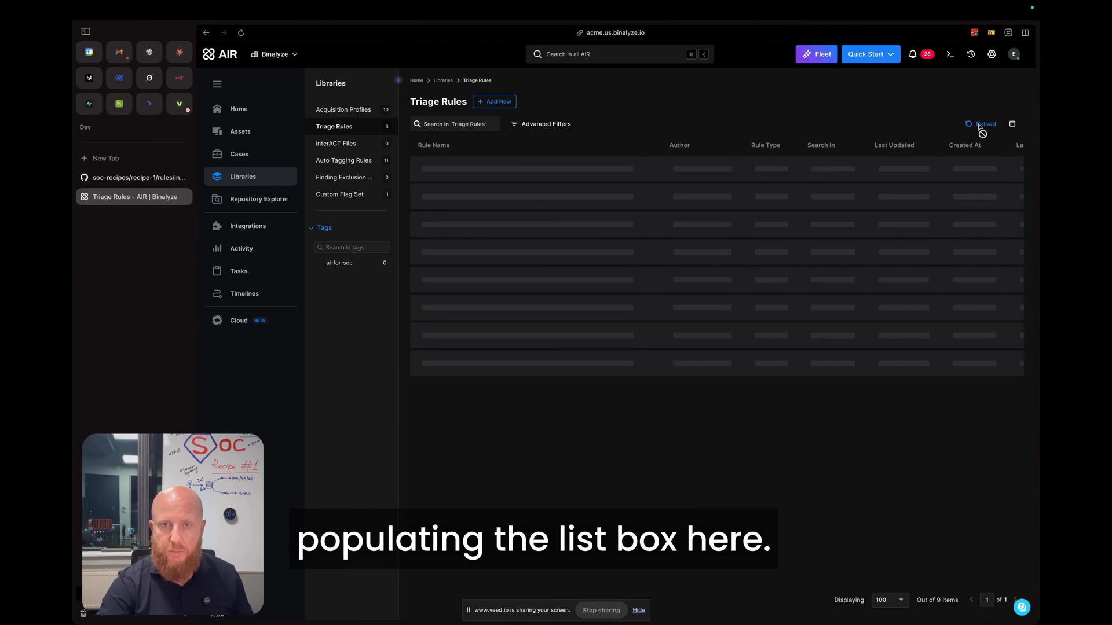
pyautogui.click(178, 77)
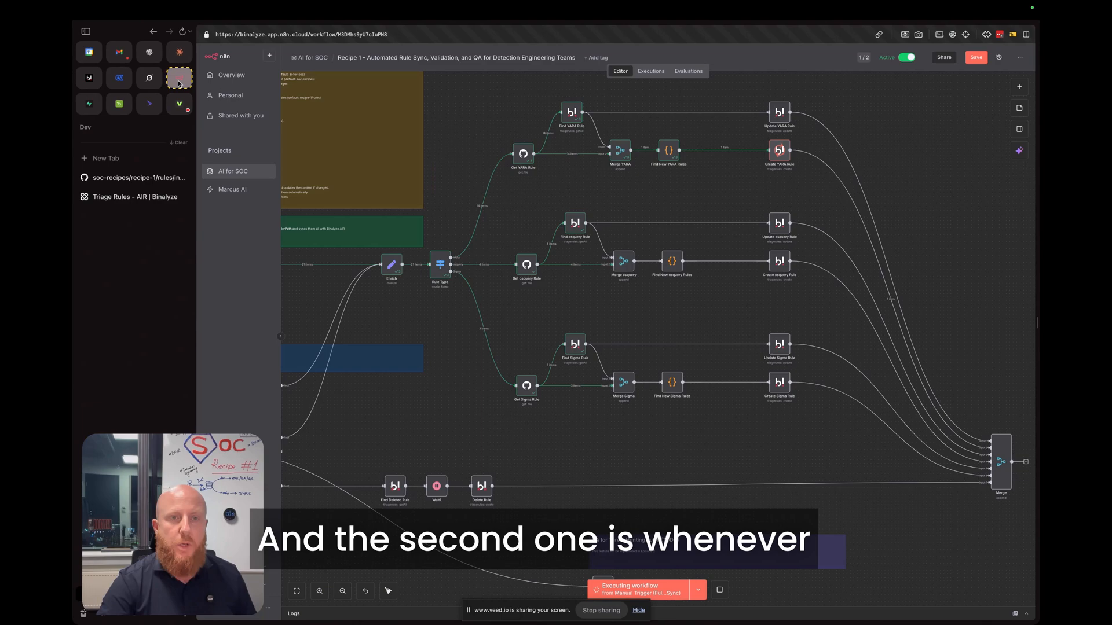